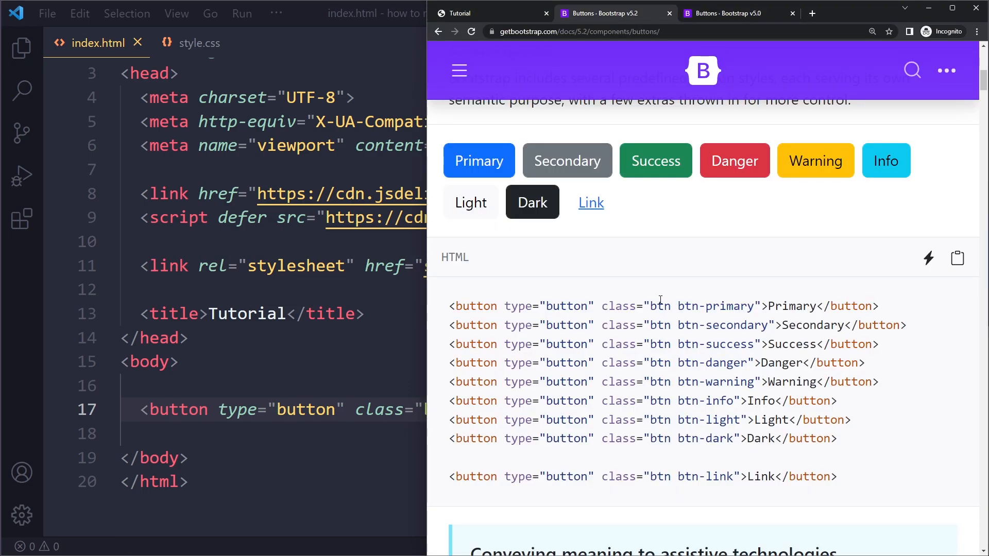
- Show the local Tutorial page with its small default-width Primary button in Chrome
{"action": "left_click", "coordinate": [470, 13]}
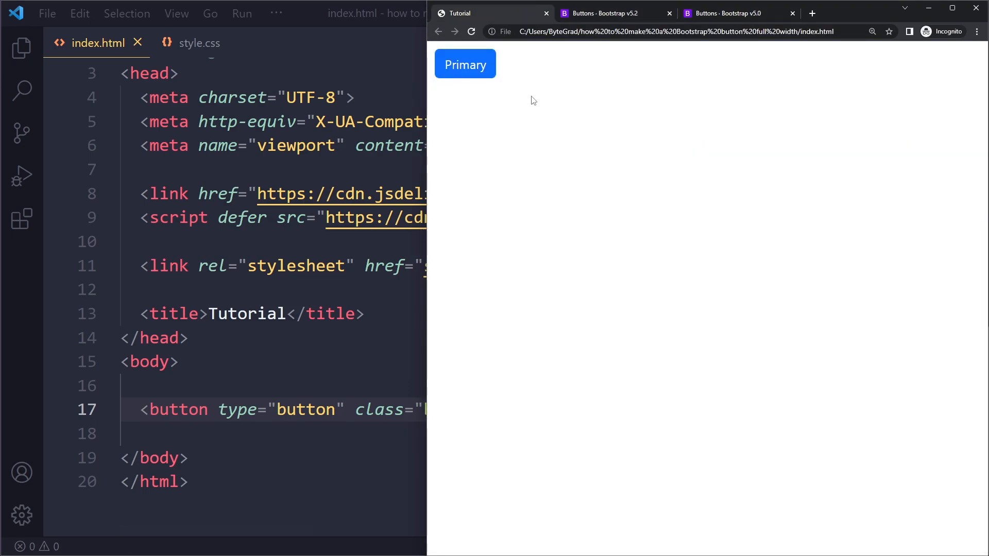
{"action": "mouse_move", "coordinate": [498, 65]}
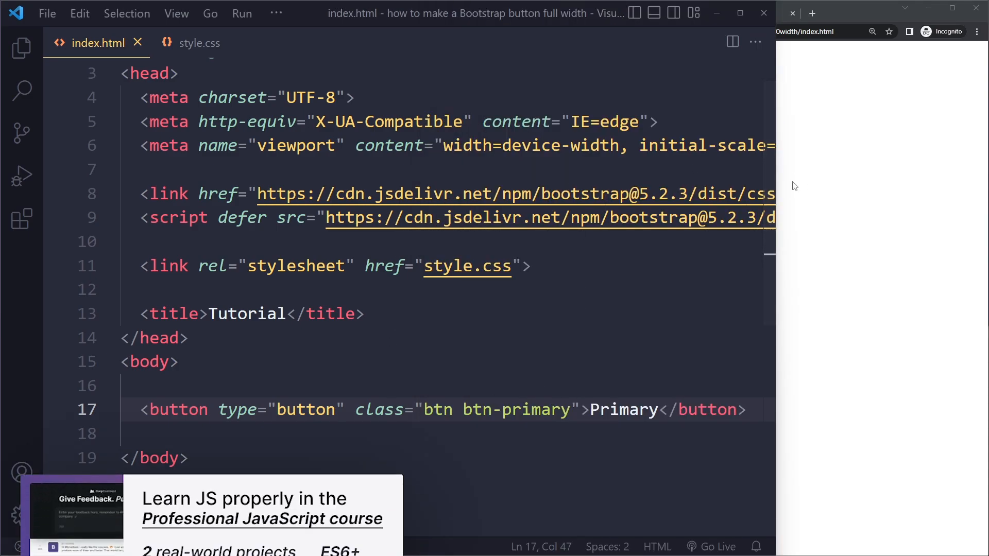
- Give the Primary button the w-100 class instead of btn-block
{"action": "type", "text": "btn-block\">Primary</"}
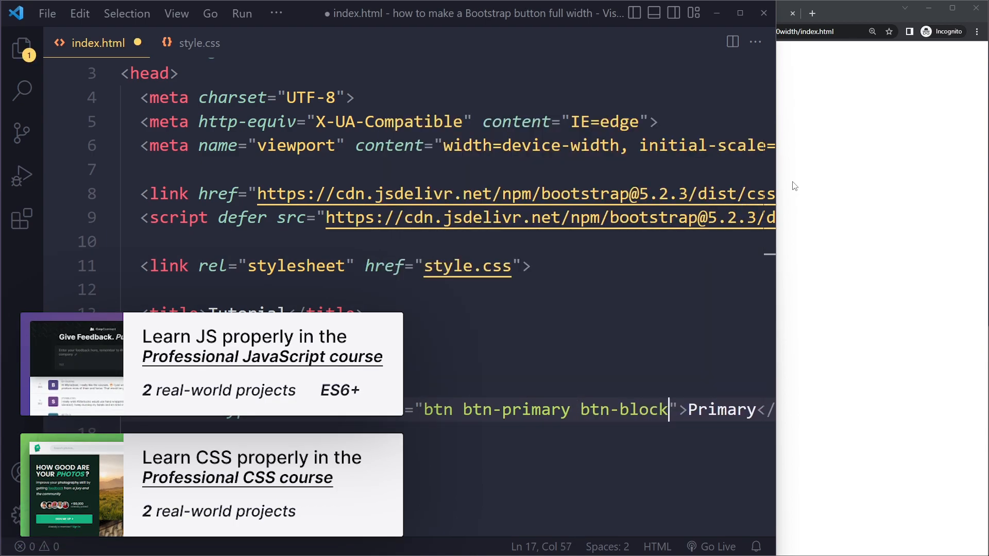
{"action": "key", "text": "Backspace"}
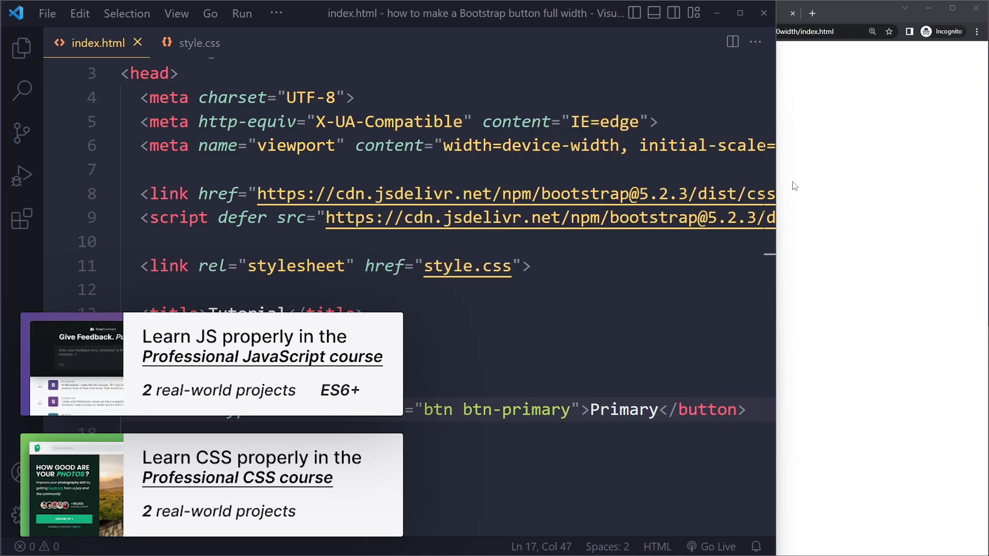
{"action": "type", "text": "w-100"}
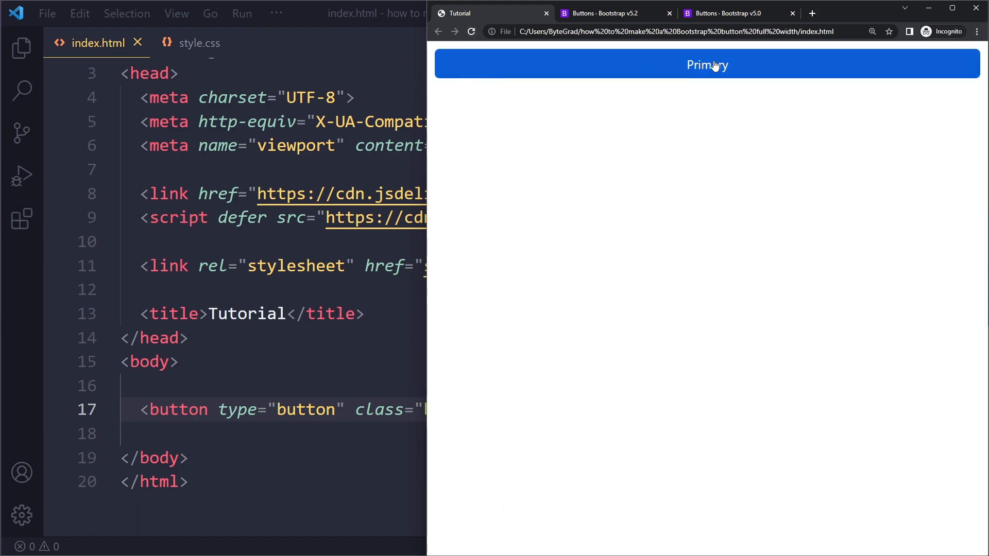
{"action": "mouse_move", "coordinate": [383, 351]}
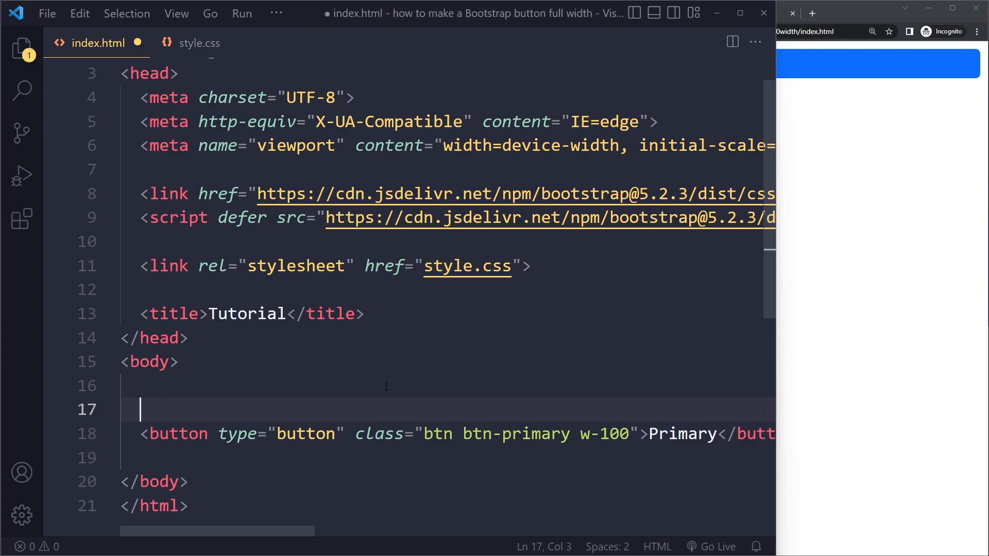
- Wrap the button in a .container div with class w-50
{"action": "type", "text": ".container \">"}
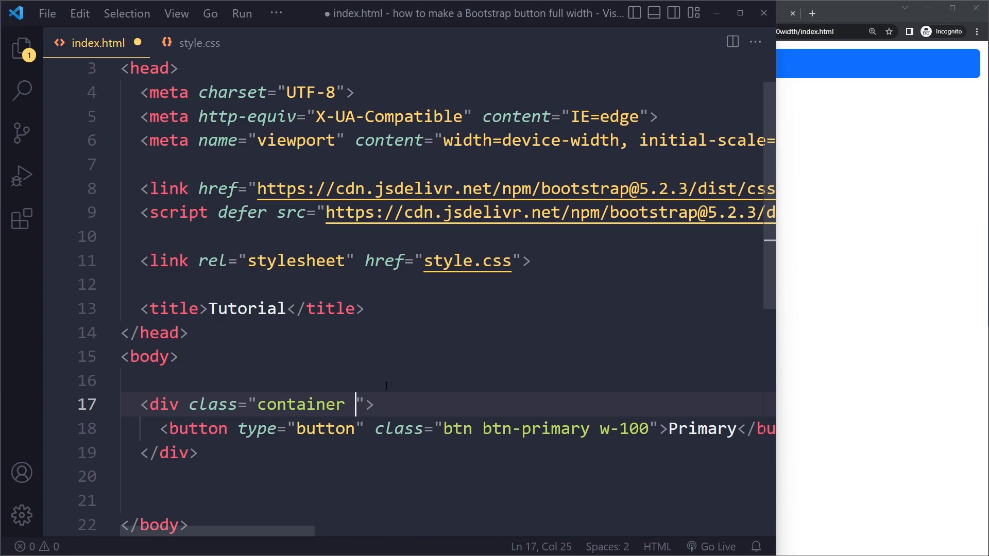
{"action": "type", "text": "w-50"}
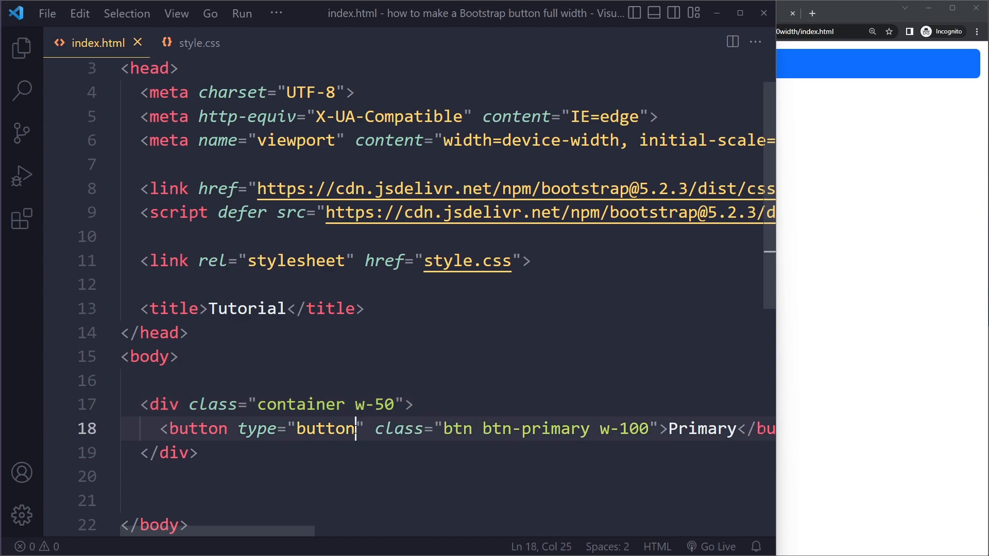
{"action": "left_click", "coordinate": [621, 429]}
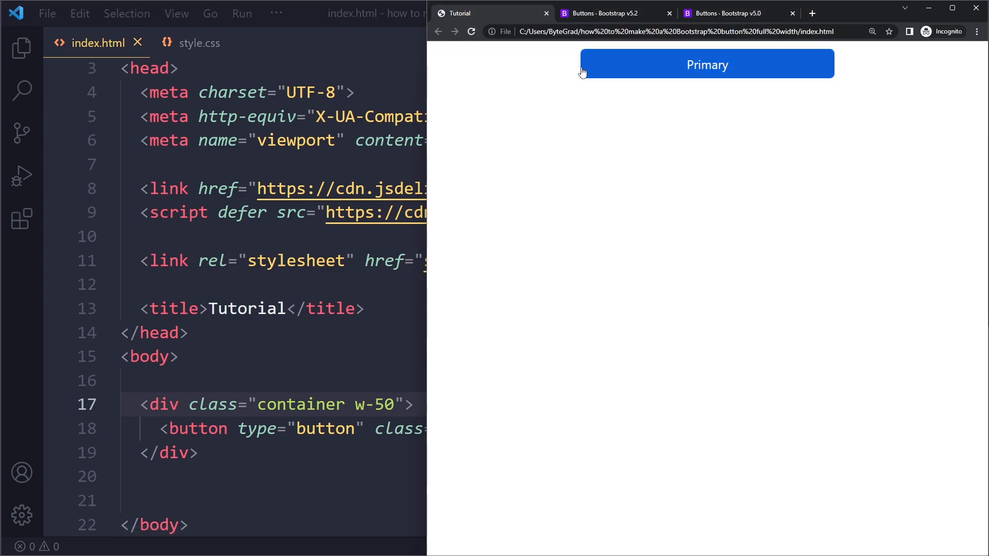
{"action": "mouse_move", "coordinate": [596, 82]}
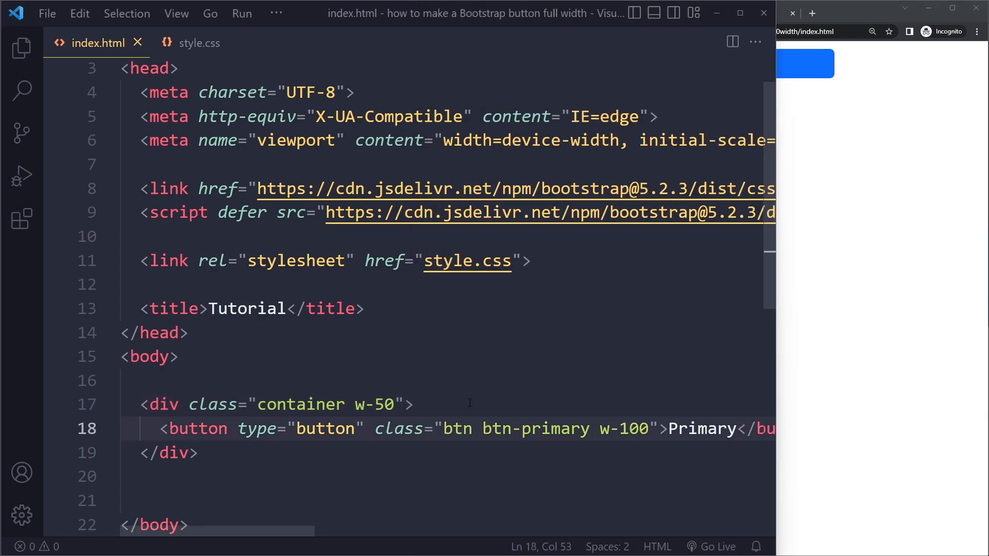
- Delete the half-width container div's opening line above the w-100 button
{"action": "left_click", "coordinate": [413, 404]}
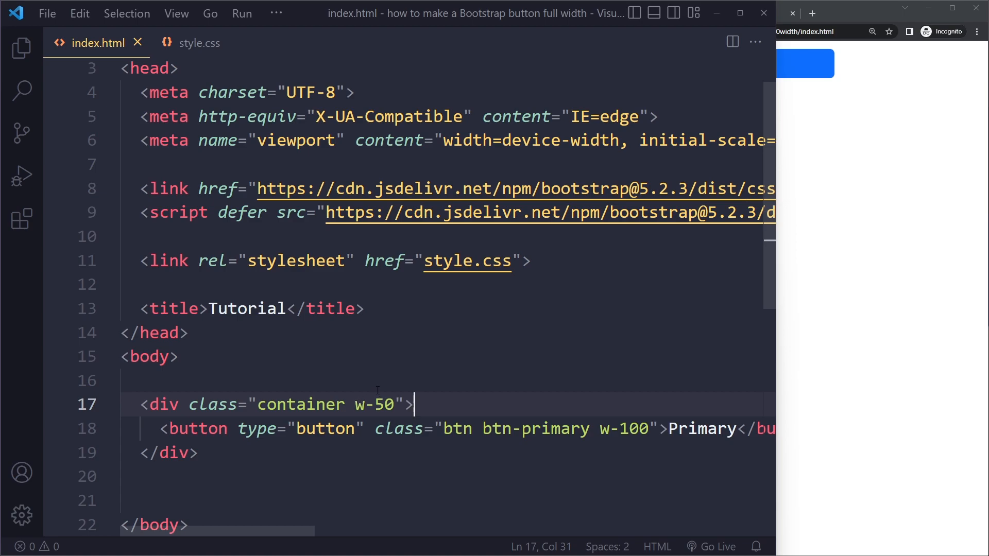
{"action": "left_click", "coordinate": [540, 429]}
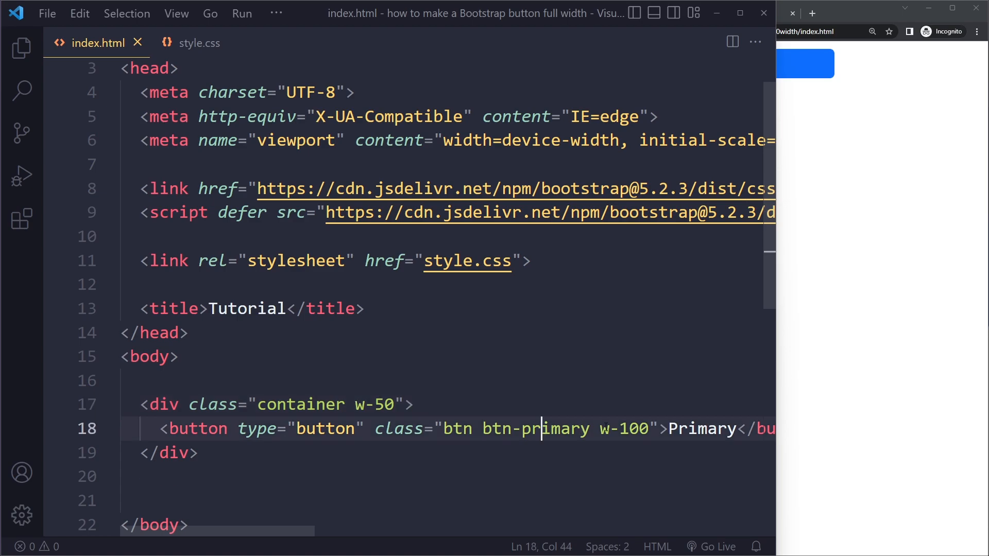
{"action": "mouse_move", "coordinate": [398, 429]}
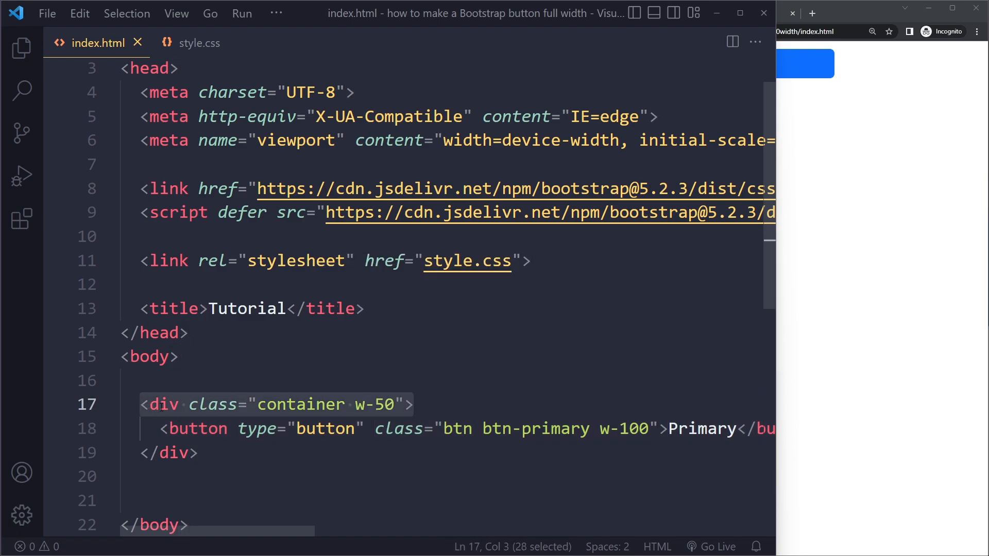
{"action": "key", "text": "Delete"}
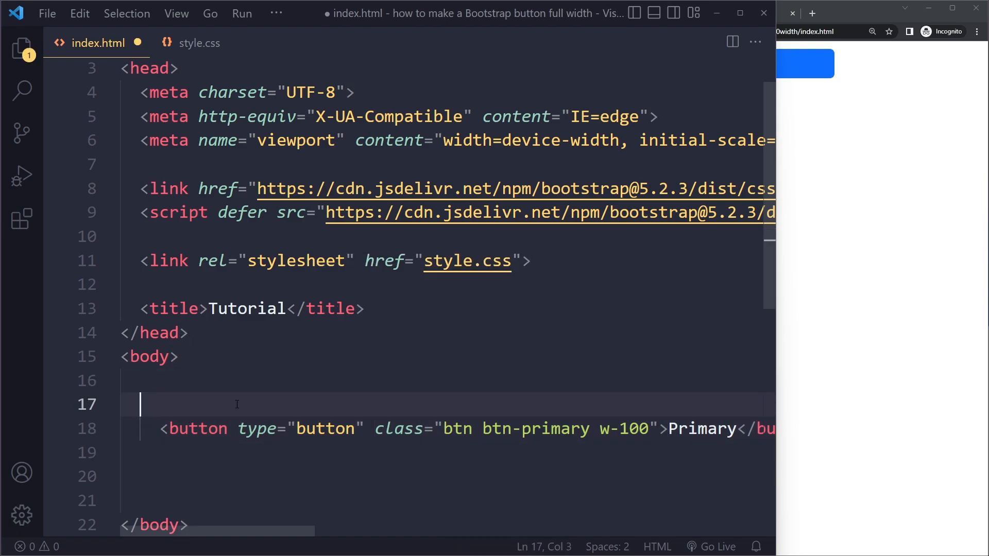
- Wrap the button in a div with class row containing a col-12 div
{"action": "type", "text": "<div class=\"row\">"}
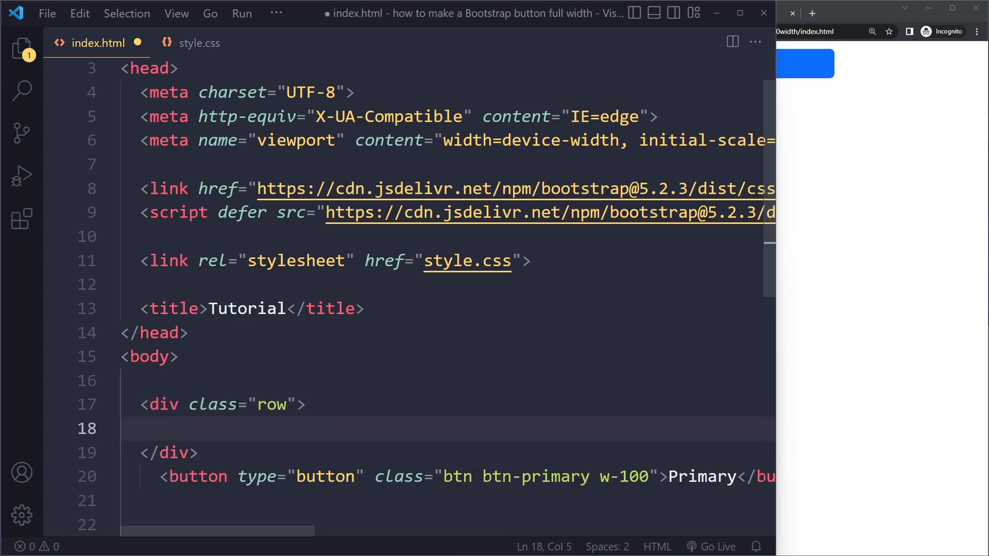
{"action": "type", "text": "<div class=\"col12\"></div>"}
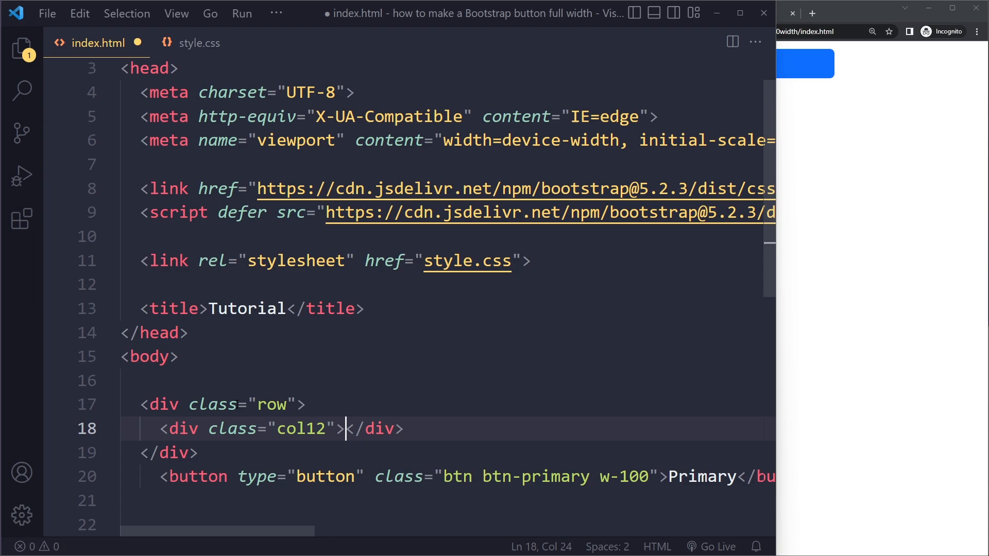
{"action": "type", "text": "-"}
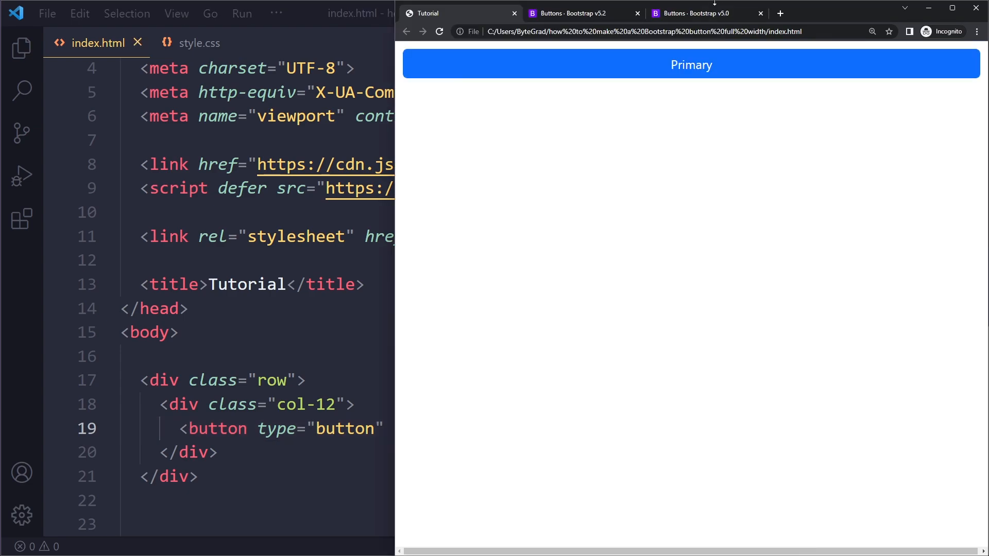
- Review the Bootstrap v5.0 Block buttons section and its d-grid full-width examples
{"action": "left_click", "coordinate": [706, 13]}
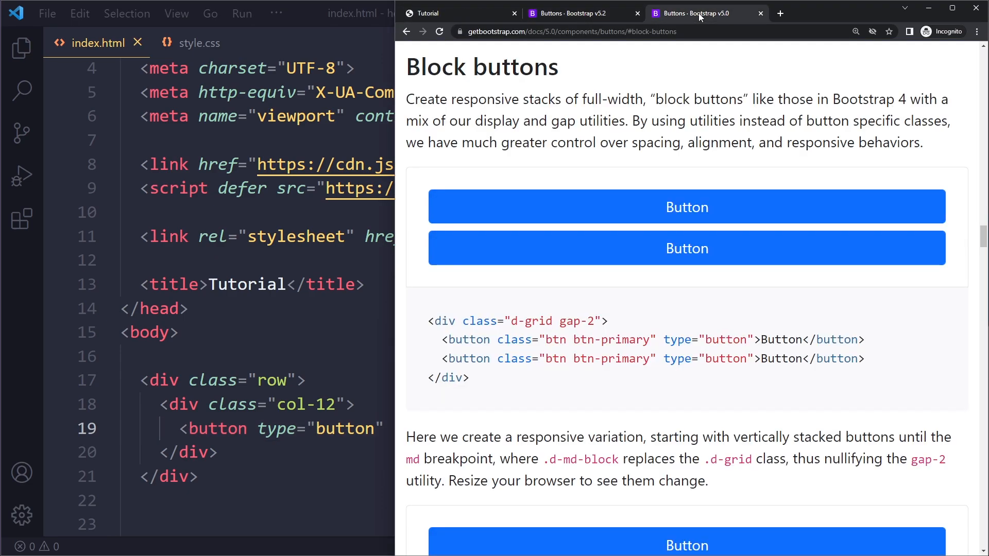
{"action": "scroll", "scroll_direction": "up", "scroll_amount": 3}
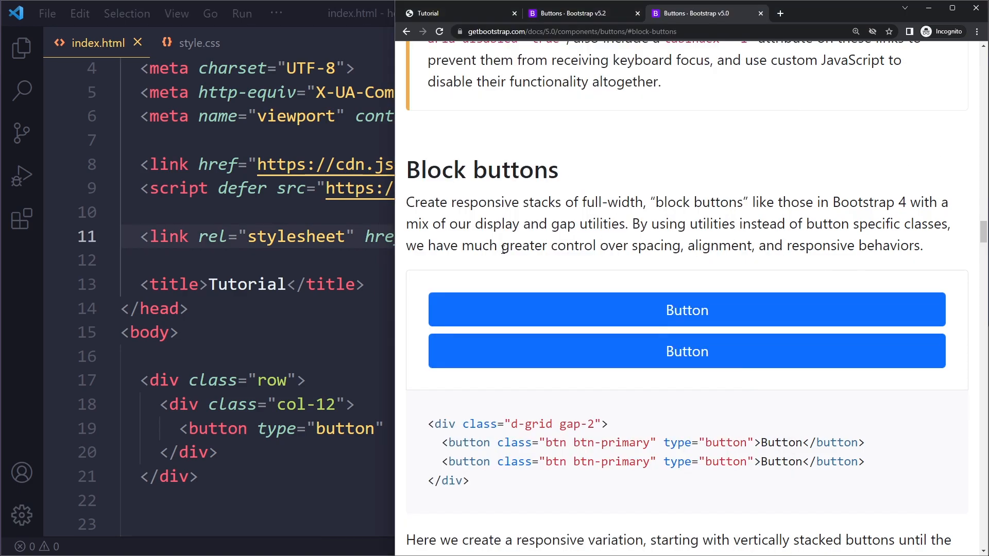
{"action": "scroll", "scroll_direction": "down", "scroll_amount": 3}
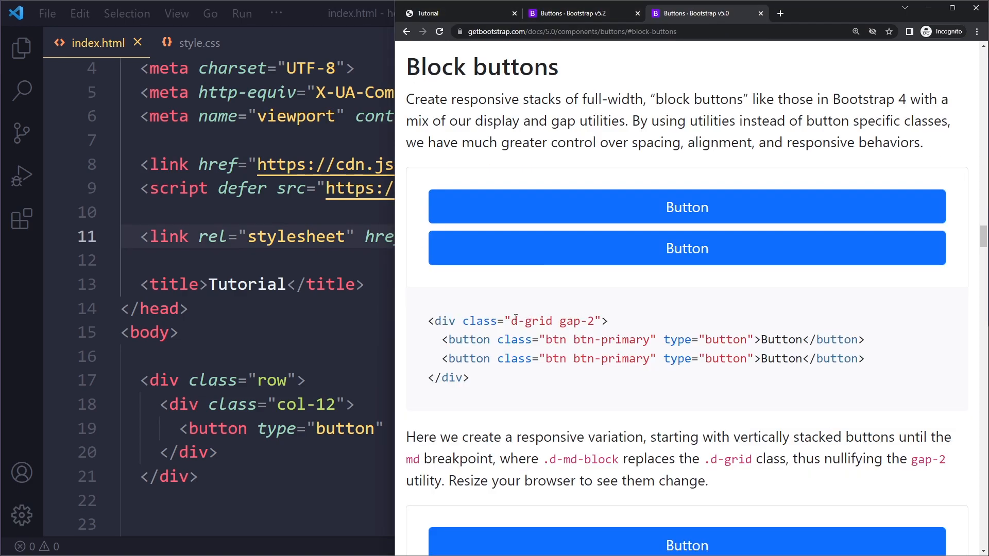
{"action": "mouse_move", "coordinate": [536, 309]}
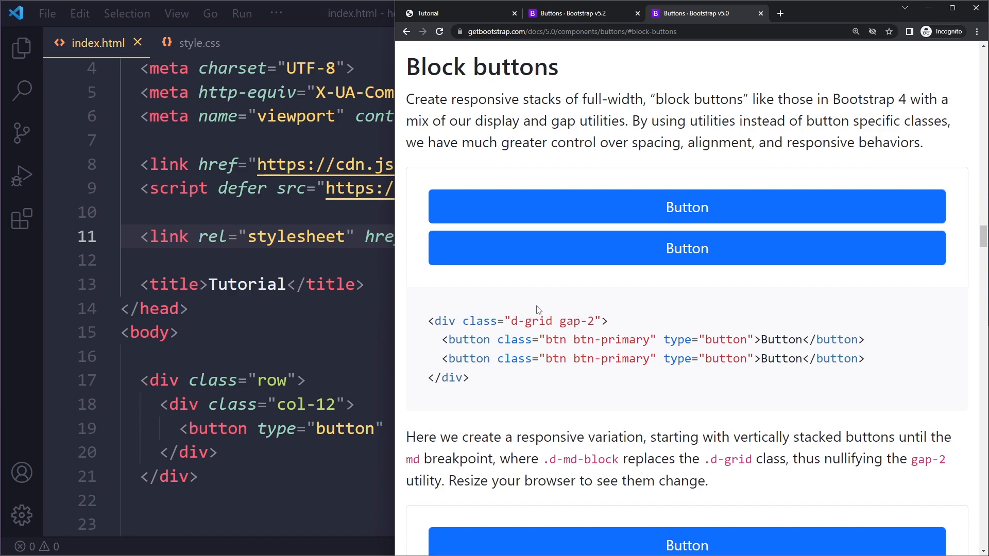
{"action": "mouse_move", "coordinate": [395, 301]}
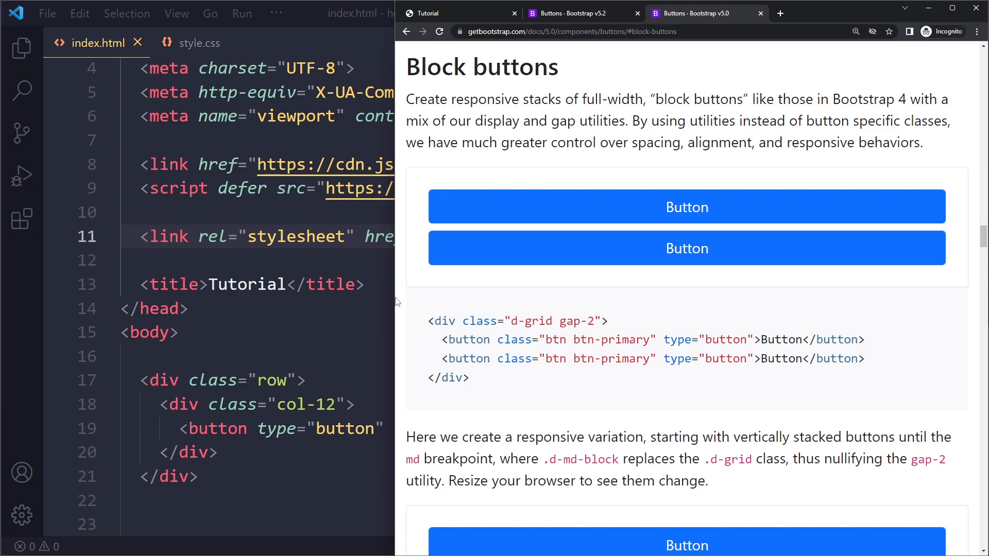
{"action": "scroll", "scroll_direction": "down", "scroll_amount": 3}
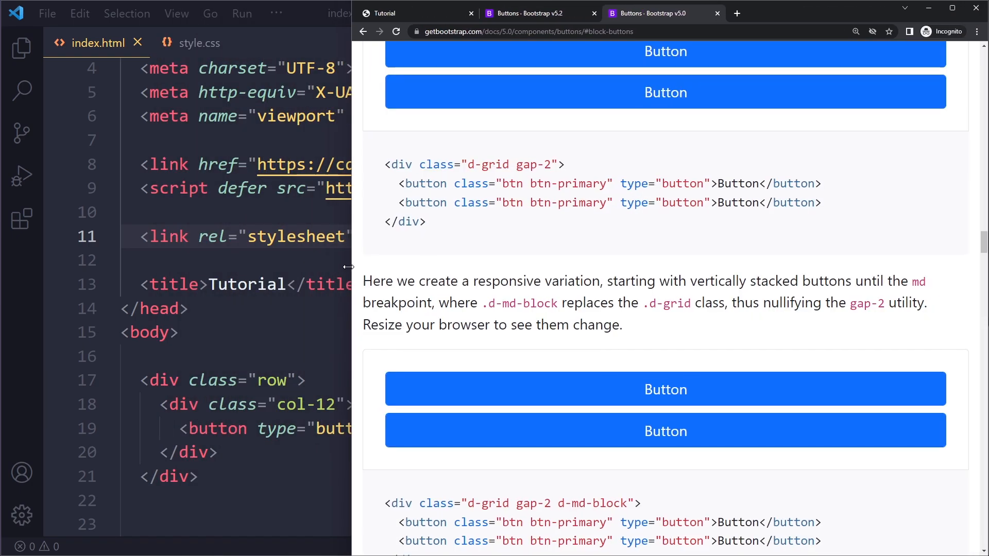
{"action": "scroll", "scroll_direction": "up", "scroll_amount": 3}
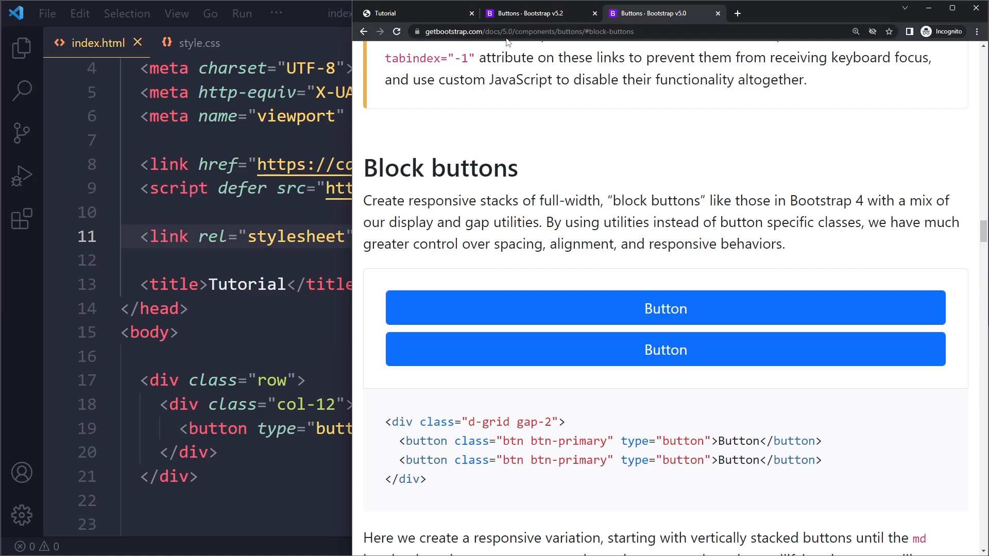
{"action": "scroll", "scroll_direction": "down", "scroll_amount": 3}
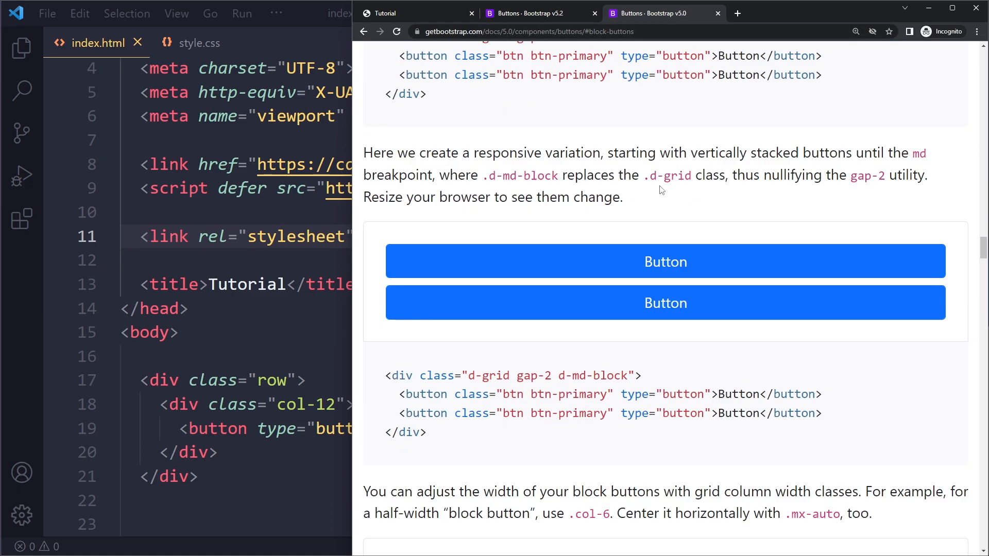
{"action": "scroll", "scroll_direction": "down", "scroll_amount": 3}
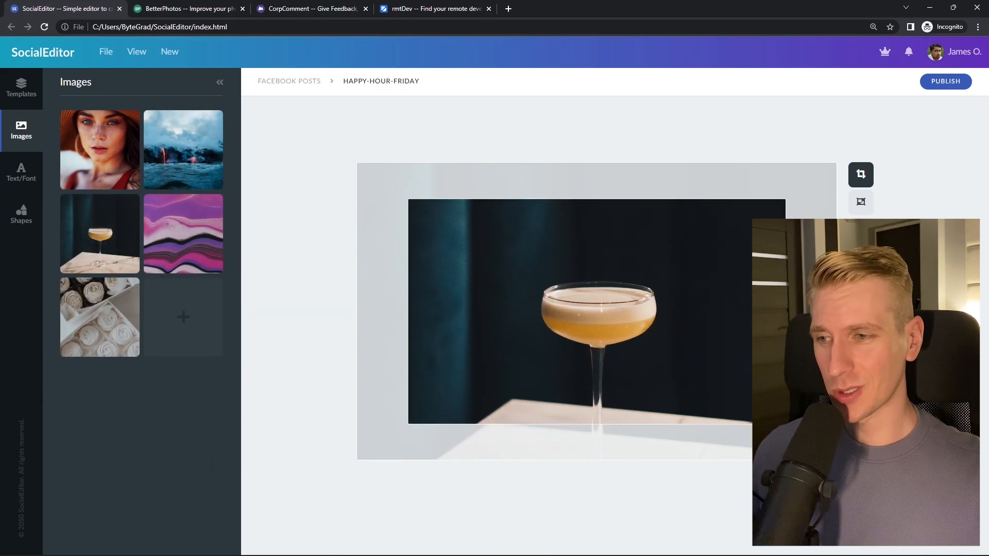
- Browse the SocialEditor, rmtDev and BetterPhotos demos, searching 'react developer' in rmtDev
{"action": "left_click", "coordinate": [188, 8]}
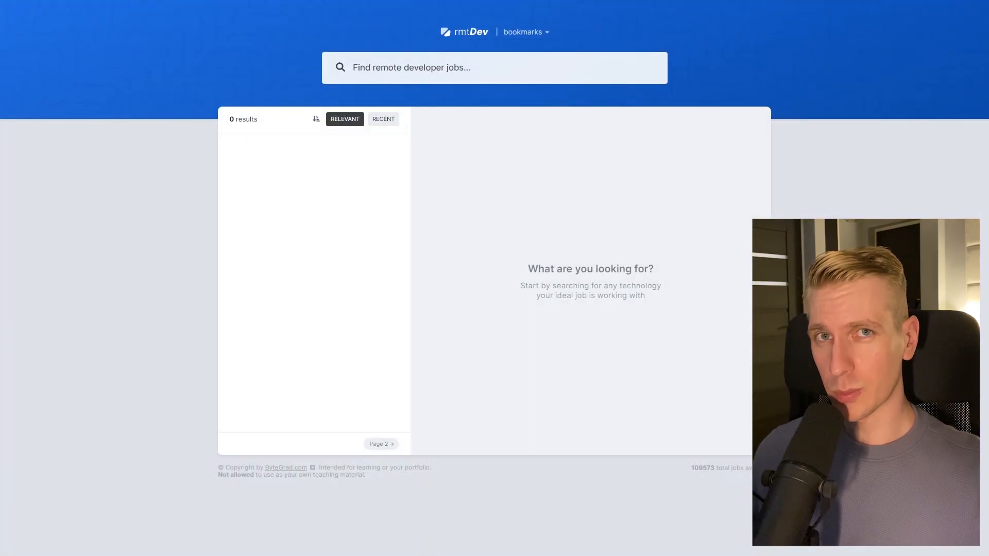
{"action": "type", "text": "react developer"}
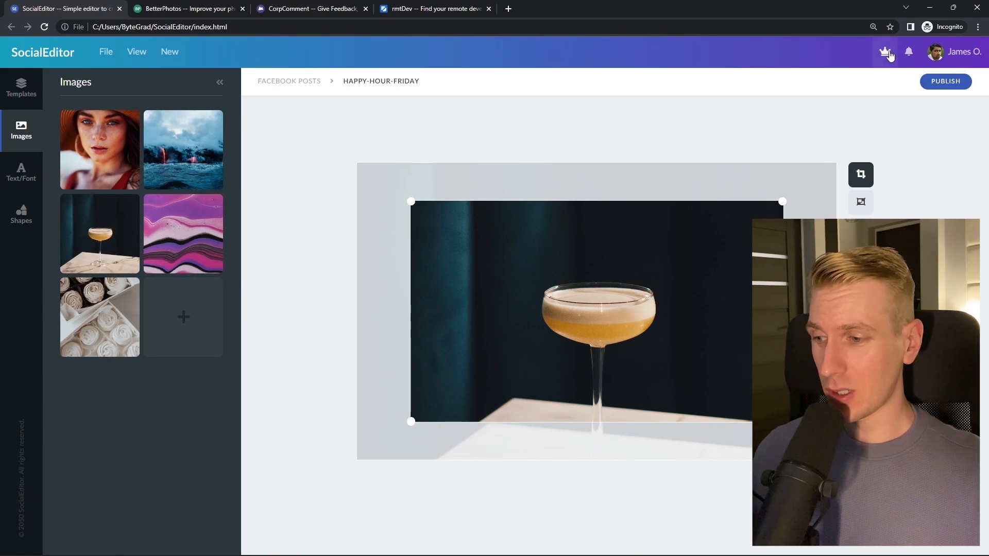
{"action": "left_click", "coordinate": [186, 8]}
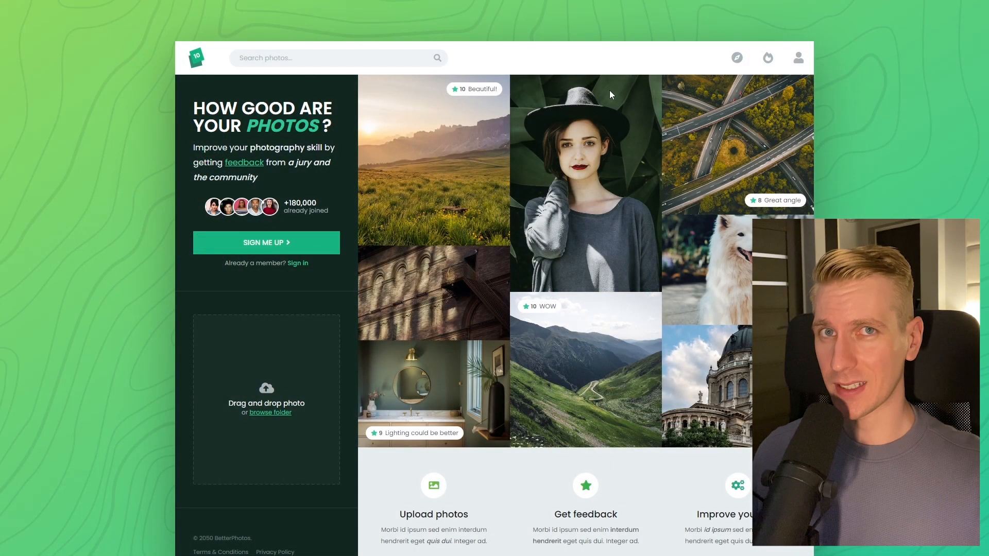